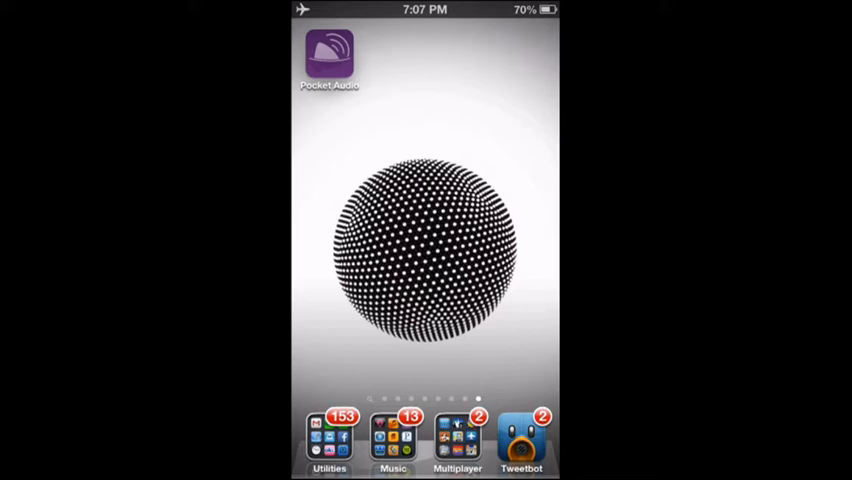
Launch Pocket Audio Tools from the home screen, landing on the tempo calculator
{"action": "left_click", "coordinate": [328, 56]}
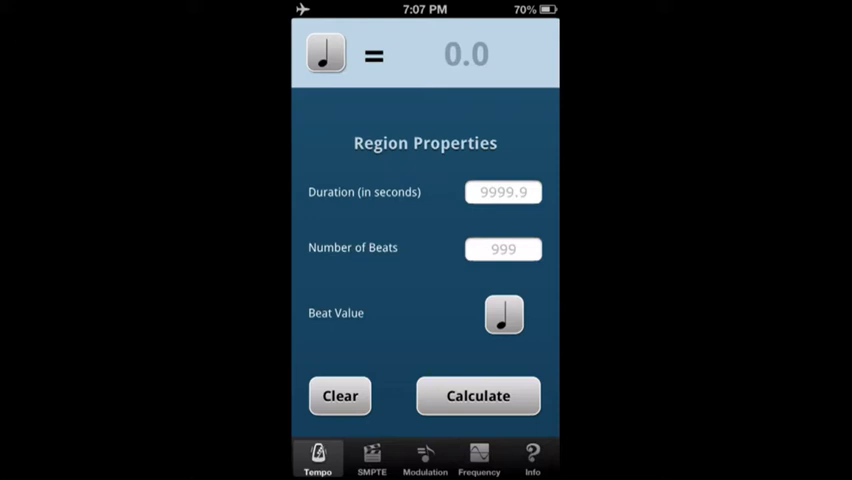
View the Info screen showing version 1.0.0 and copyright details
{"action": "left_click", "coordinate": [532, 458]}
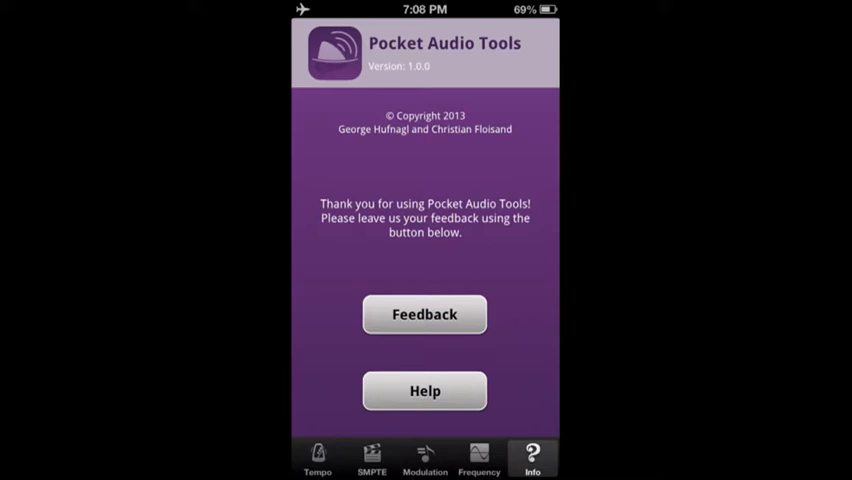
Return to the tempo calculator with its fields still empty
{"action": "left_click", "coordinate": [316, 458]}
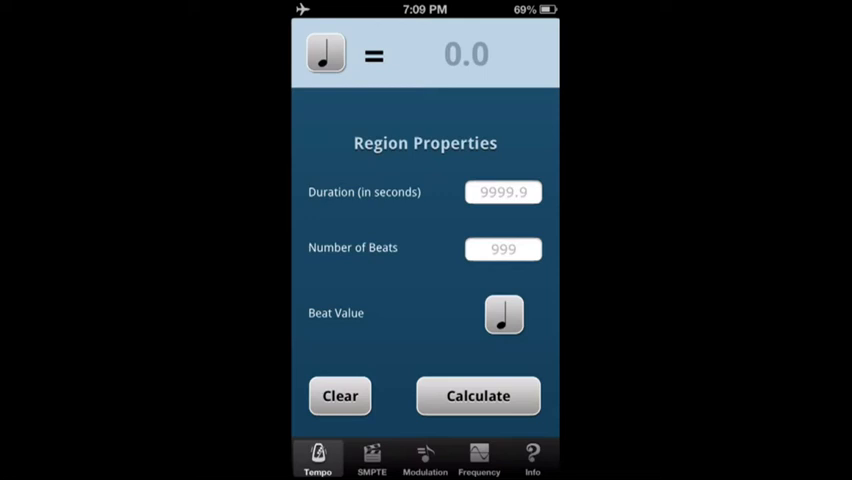
Enter a 20-second duration and 15 beats, then bring up the beat note value list
{"action": "left_click", "coordinate": [504, 192]}
{"action": "type", "text": "20"}
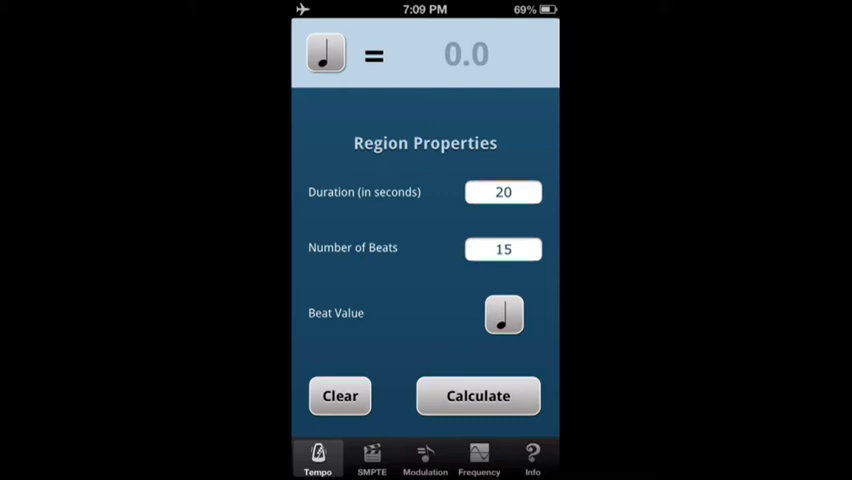
{"action": "left_click", "coordinate": [476, 396]}
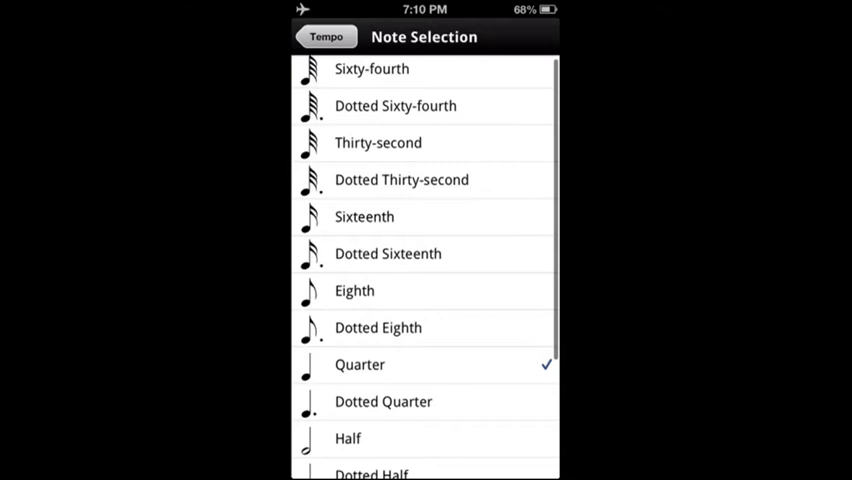
Get the 67.5000 tempo for quarter notes and move on to the SMPTE timecode calculator
{"action": "scroll", "scroll_direction": "down", "scroll_amount": 3}
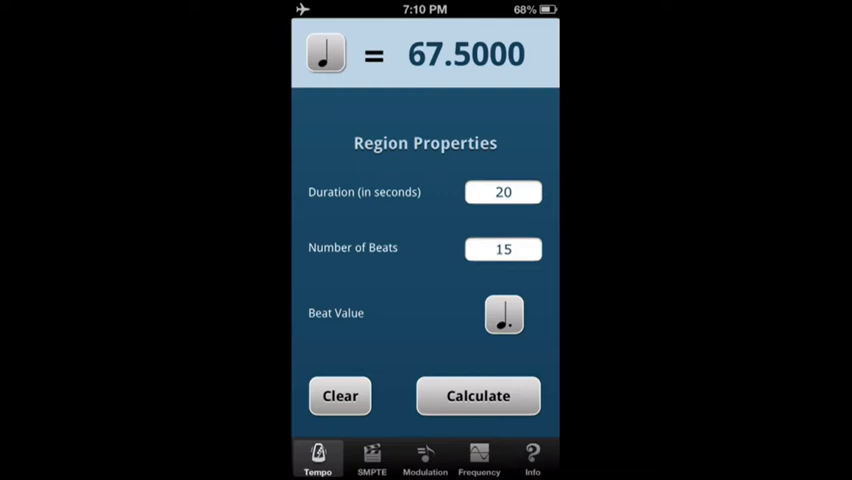
{"action": "left_click", "coordinate": [372, 458]}
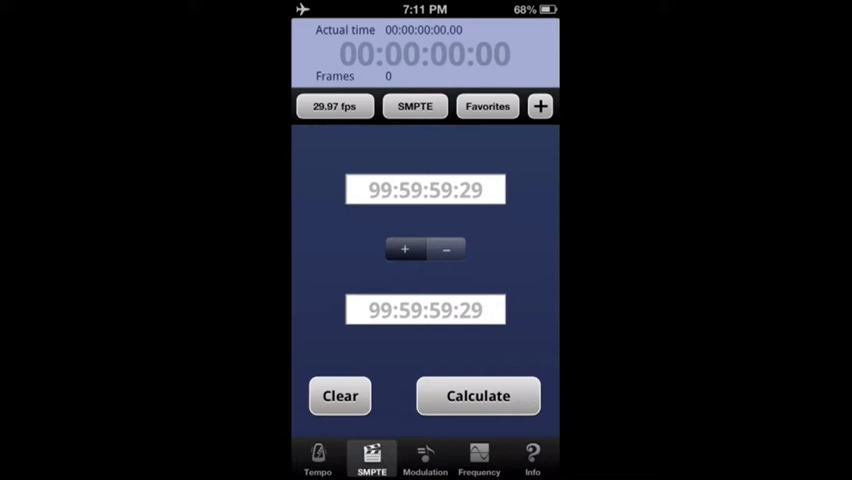
{"action": "left_click", "coordinate": [424, 188]}
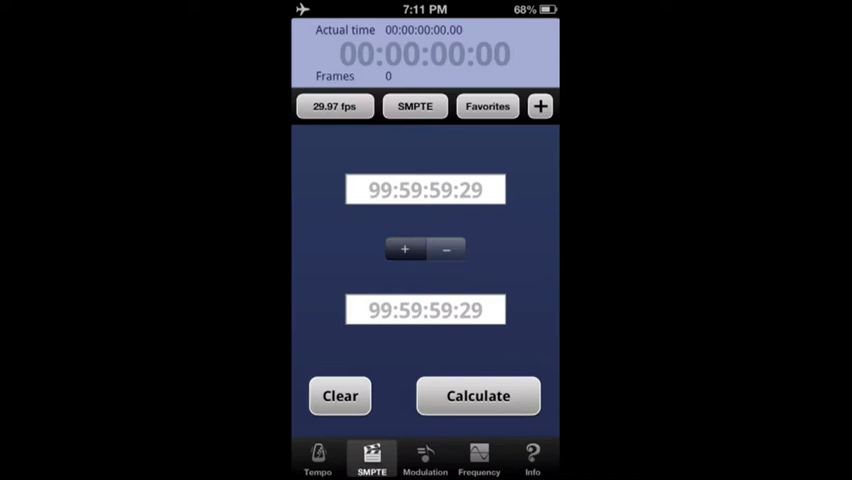
{"action": "left_click", "coordinate": [334, 106]}
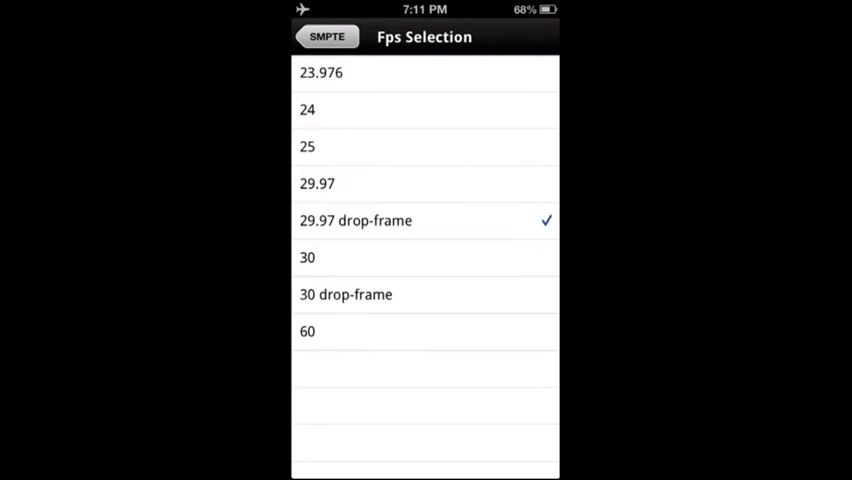
{"action": "left_click", "coordinate": [344, 294]}
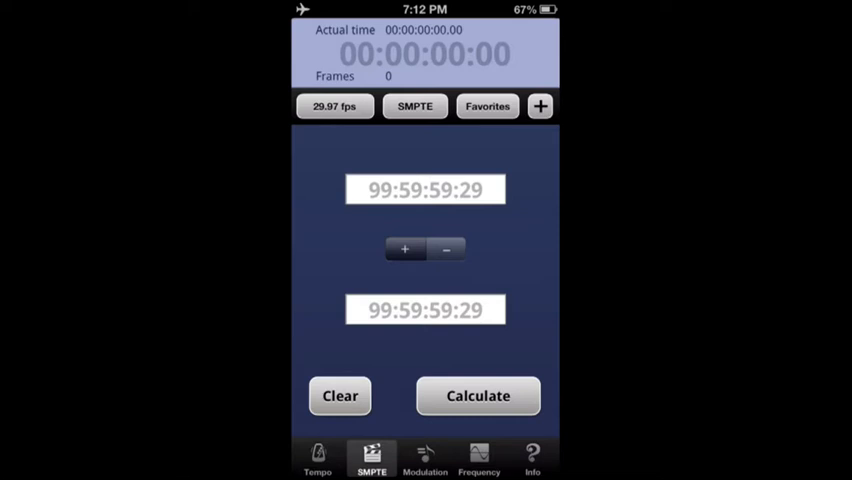
Enter 00:00:12:51 as the first SMPTE timecode, which gets flagged as invalid
{"action": "left_click", "coordinate": [424, 188]}
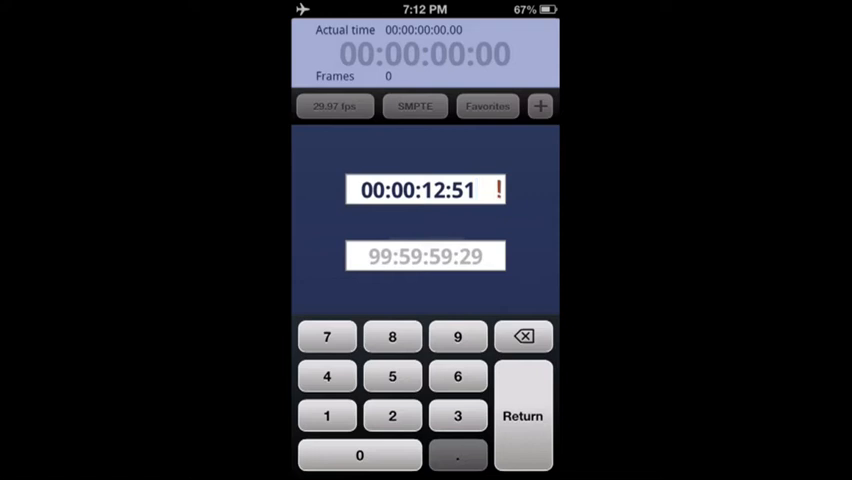
{"action": "left_click", "coordinate": [524, 336]}
{"action": "type", "text": "carter is hikarious"}
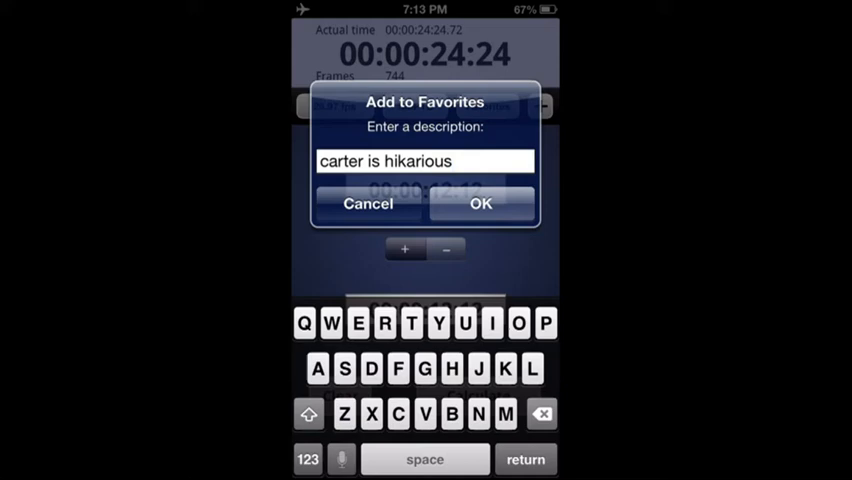
Save the 00:00:24:24 timecode calculation as a favorite with a short description
{"action": "left_click", "coordinate": [480, 204]}
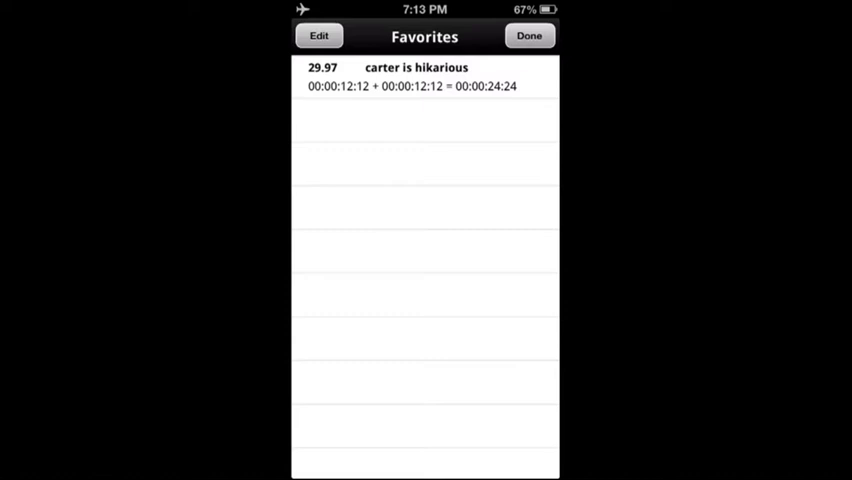
Close Favorites, reloading 00:00:12:12 + 00:00:12:12 = 00:00:24:24 at 29.97 fps
{"action": "left_click", "coordinate": [320, 36]}
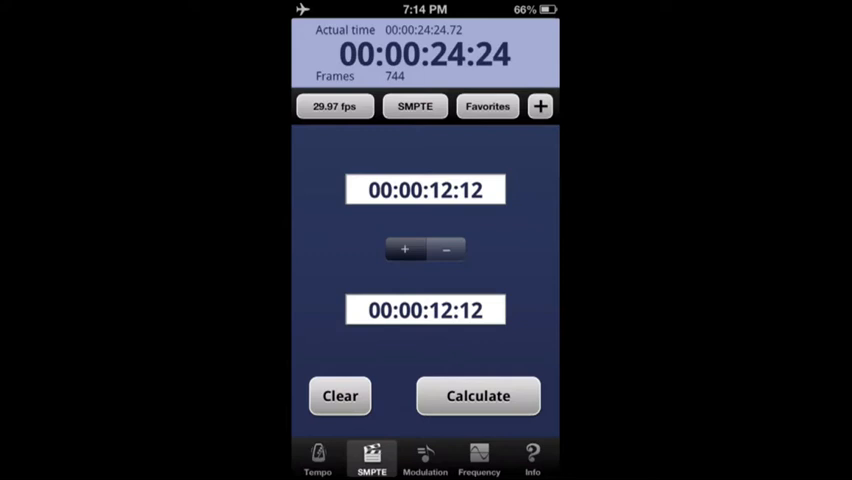
Switch to the tempo modulation calculator with empty tempo and note fields
{"action": "left_click", "coordinate": [424, 458]}
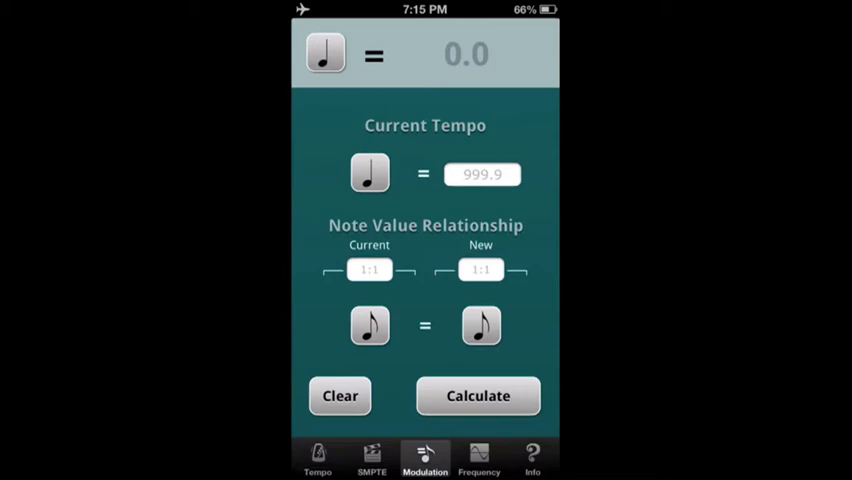
Pick a note value, then view the frequency table at 440 Hz tuning in chromatic mode
{"action": "left_click", "coordinate": [482, 174]}
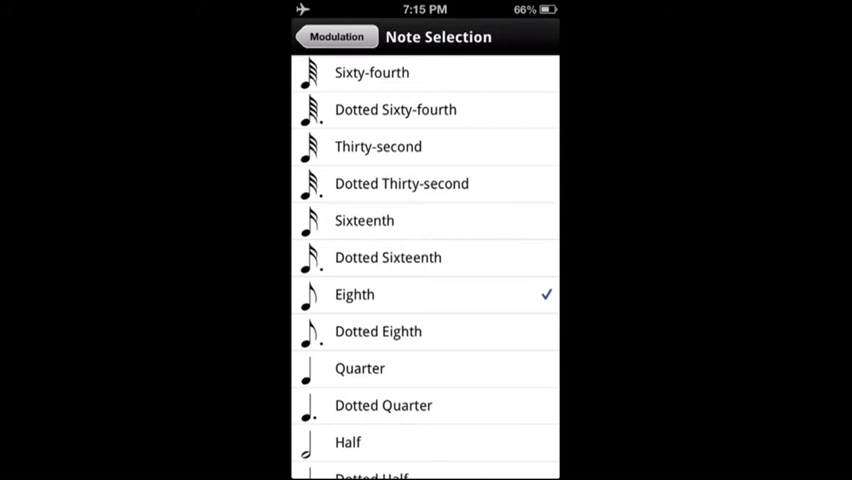
{"action": "left_click", "coordinate": [336, 36]}
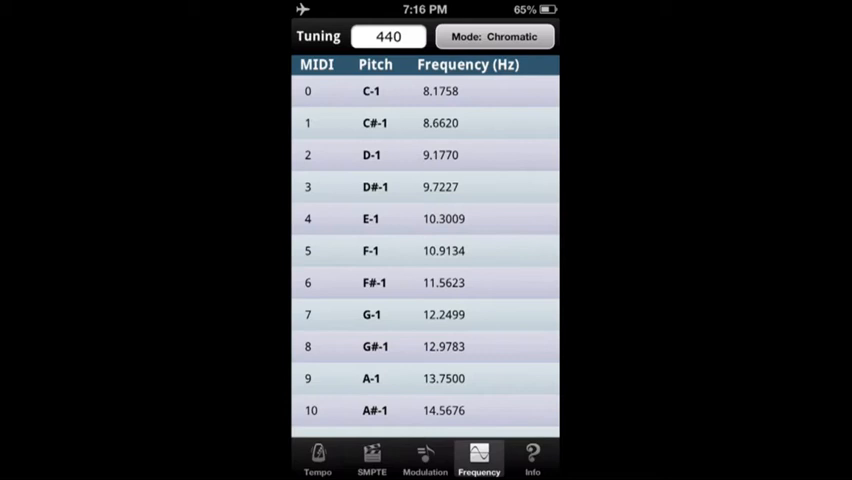
Scroll the Chromatic frequency table down through the midrange notes toward the Mode picker
{"action": "scroll", "scroll_direction": "down", "scroll_amount": 3}
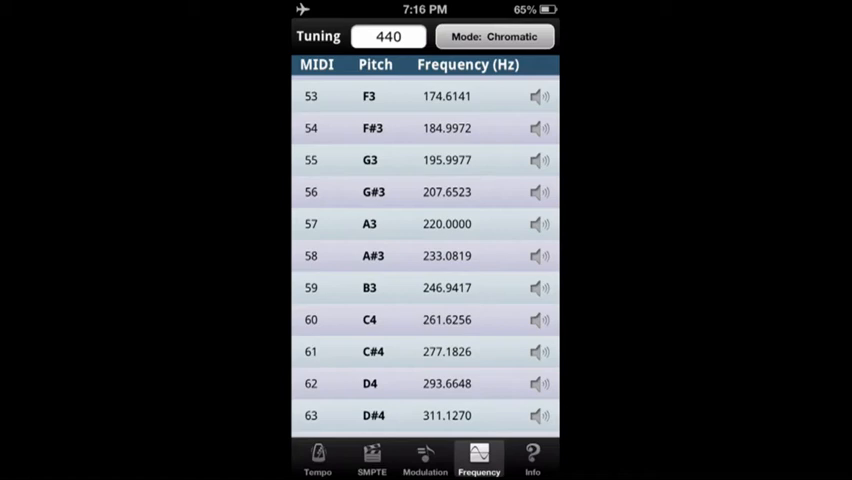
{"action": "scroll", "scroll_direction": "down", "scroll_amount": 3}
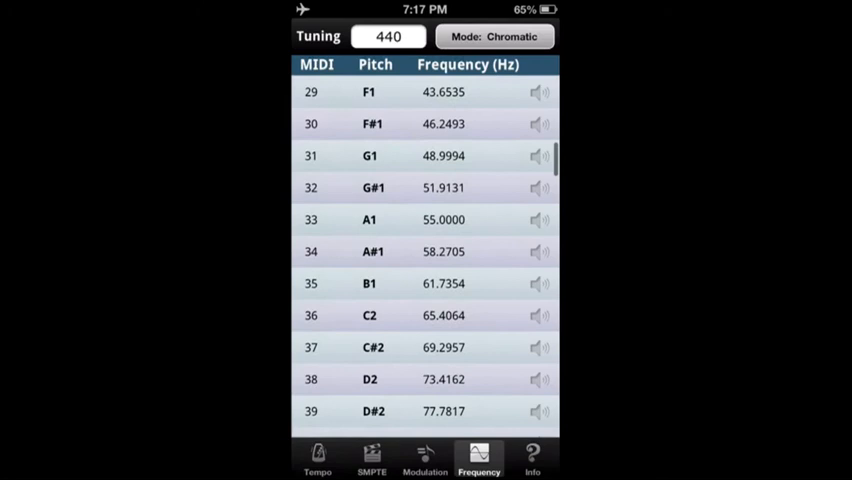
{"action": "scroll", "scroll_direction": "down", "scroll_amount": 3}
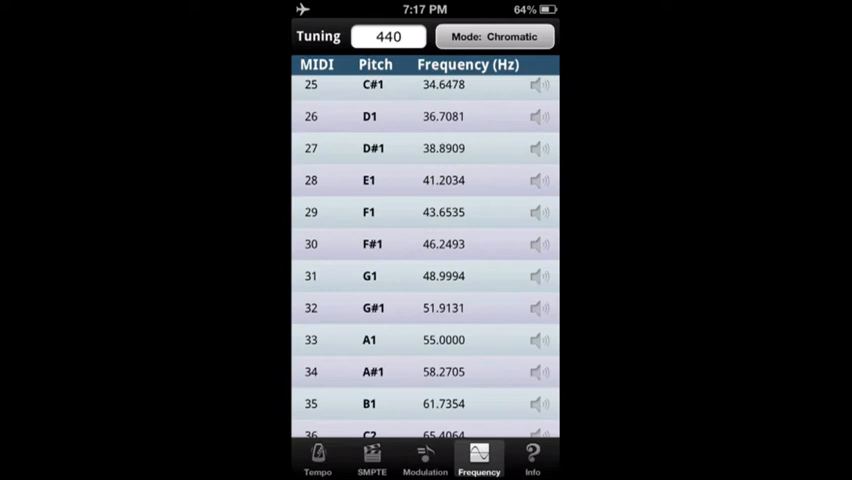
{"action": "scroll", "scroll_direction": "down", "scroll_amount": 3}
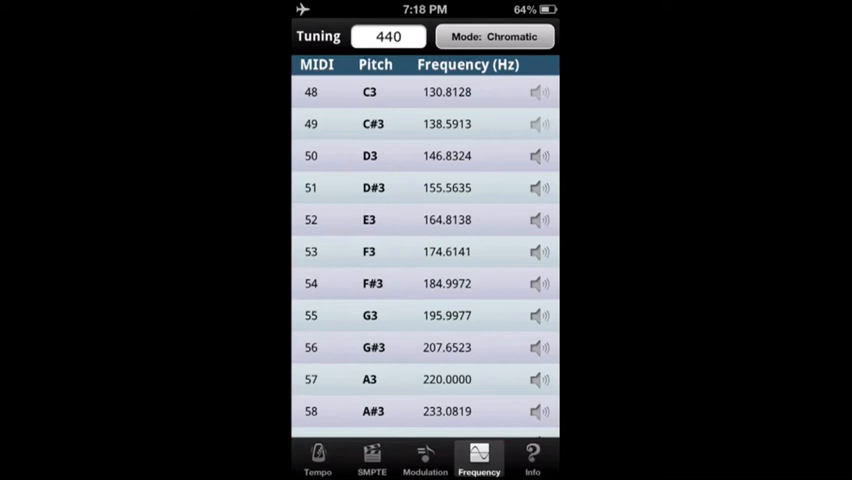
{"action": "scroll", "scroll_direction": "down", "scroll_amount": 3}
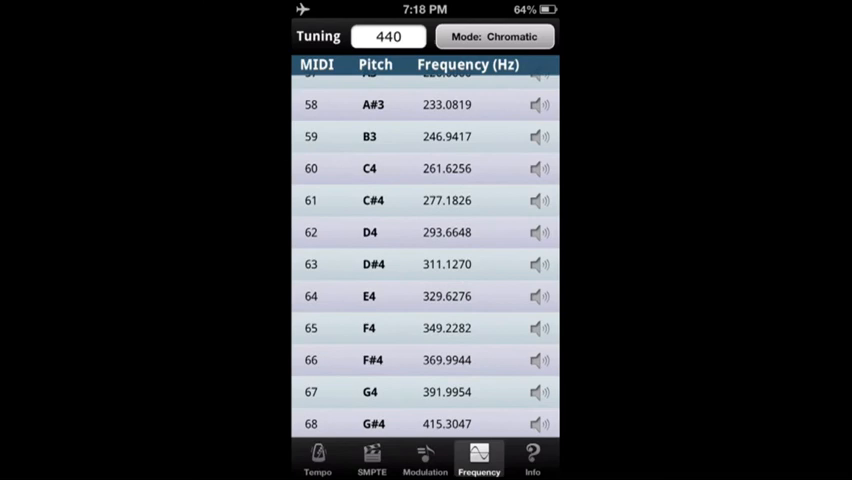
{"action": "scroll", "scroll_direction": "down", "scroll_amount": 3}
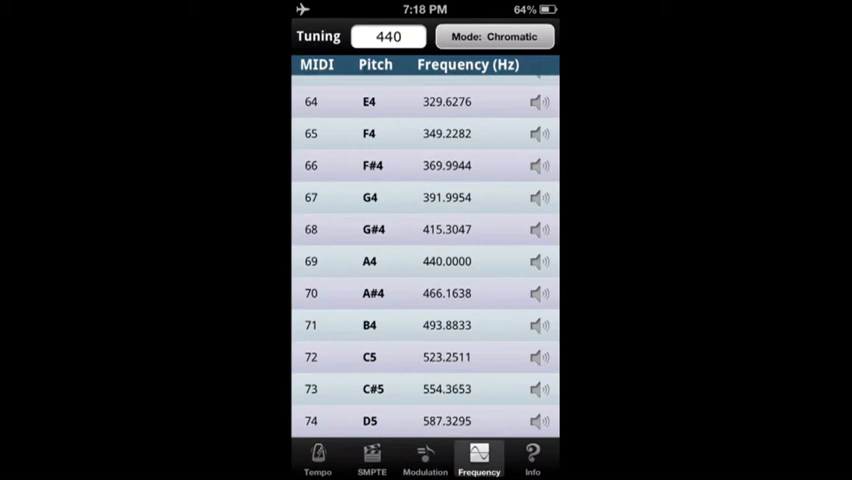
{"action": "scroll", "scroll_direction": "down", "scroll_amount": 3}
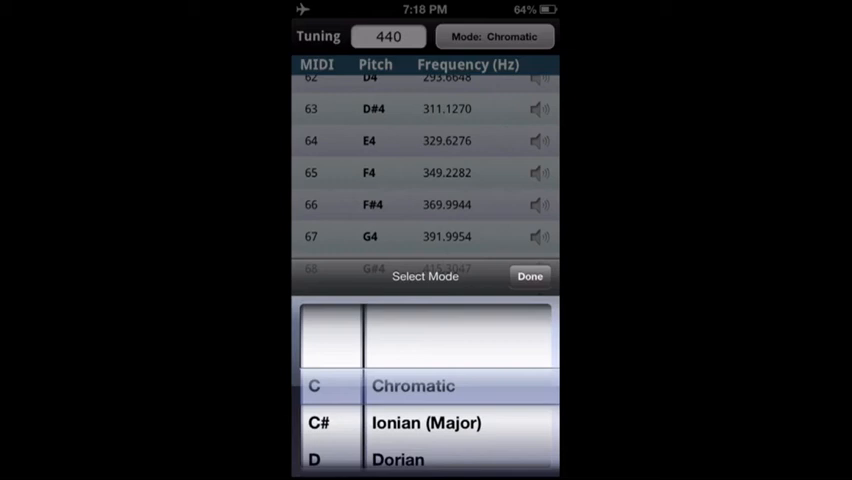
Scroll the F Aeolian table at 440 Hz down to the top notes, C#7 through G8
{"action": "scroll", "scroll_direction": "down", "scroll_amount": 3}
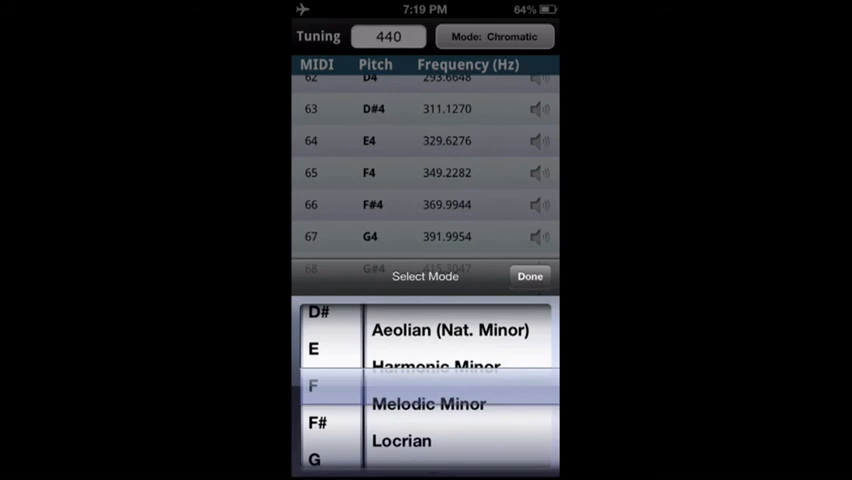
{"action": "scroll", "scroll_direction": "down", "scroll_amount": 3}
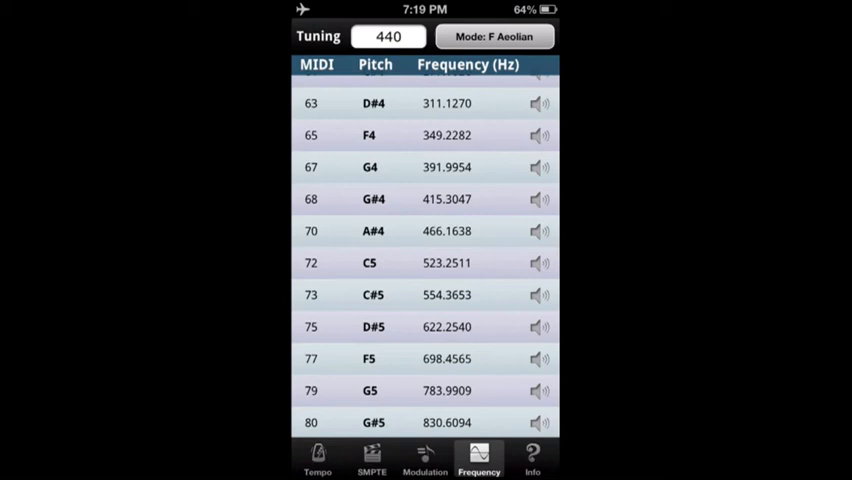
{"action": "scroll", "scroll_direction": "down", "scroll_amount": 3}
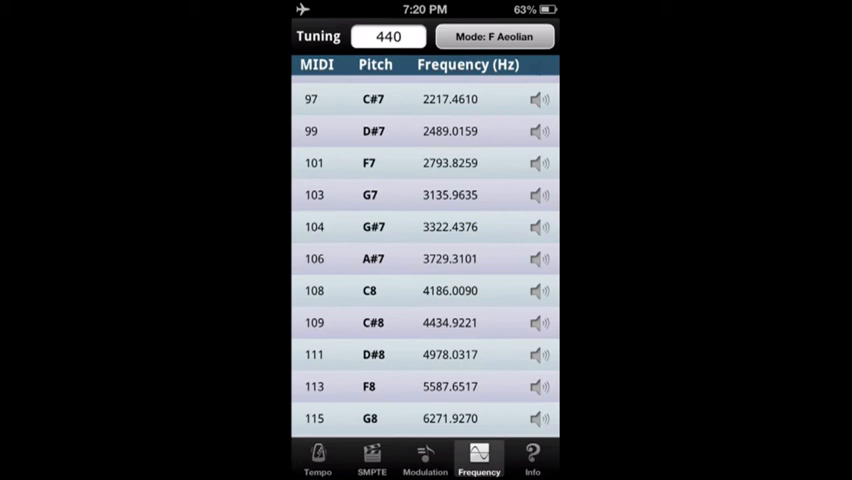
View both pages of the Help PDF from the Info screen and close it with Done
{"action": "left_click", "coordinate": [532, 456]}
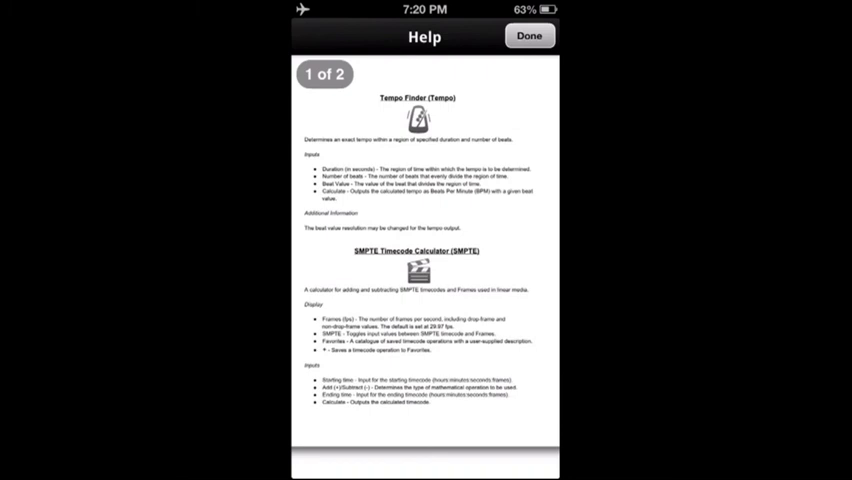
{"action": "scroll", "scroll_direction": "left", "scroll_amount": 3}
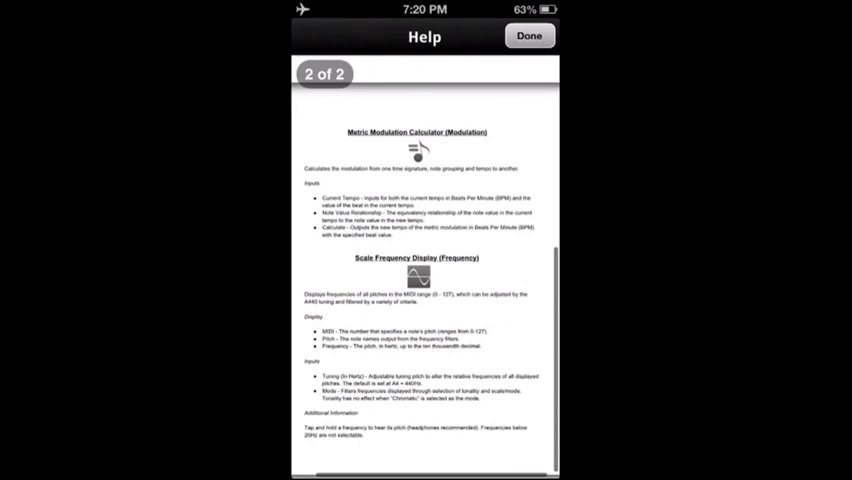
{"action": "left_click", "coordinate": [528, 36]}
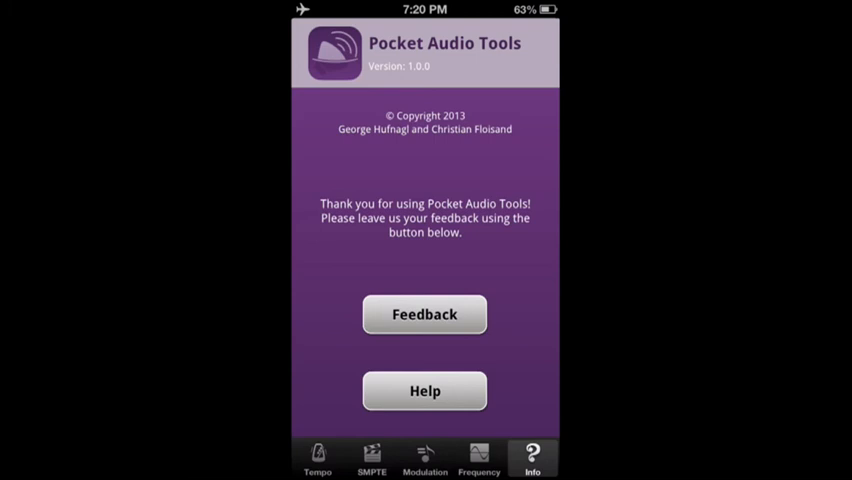
Return to the Tempo finder showing 67.5 for 20 seconds and 15 beats
{"action": "left_click", "coordinate": [316, 458]}
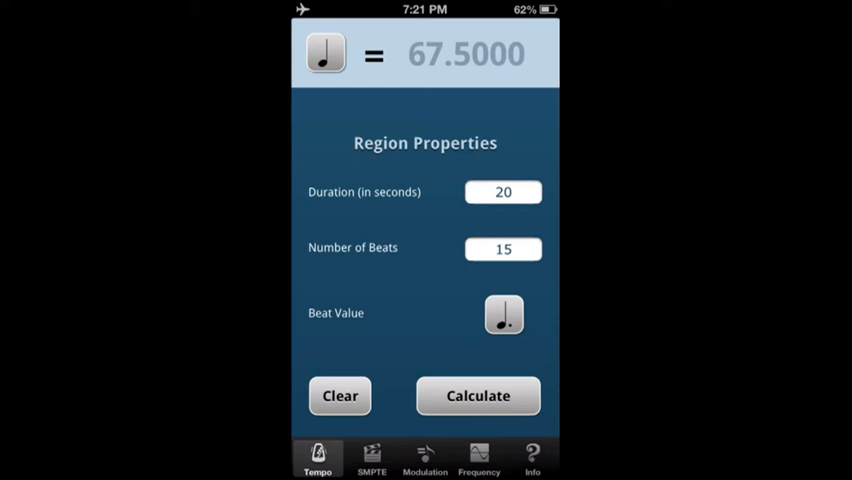
Show the SMPTE calculator with 00:00:12:12 + 00:00:12:12 = 00:00:24:24 at 29.97 fps
{"action": "left_click", "coordinate": [372, 458]}
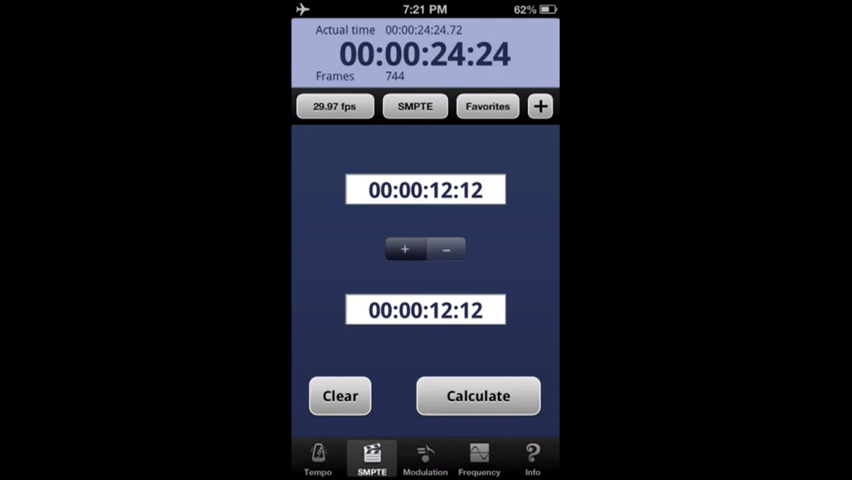
Switch SMPTE to Frames showing 450 + 650 = 1100 frames, then return to Tempo
{"action": "left_click", "coordinate": [414, 106]}
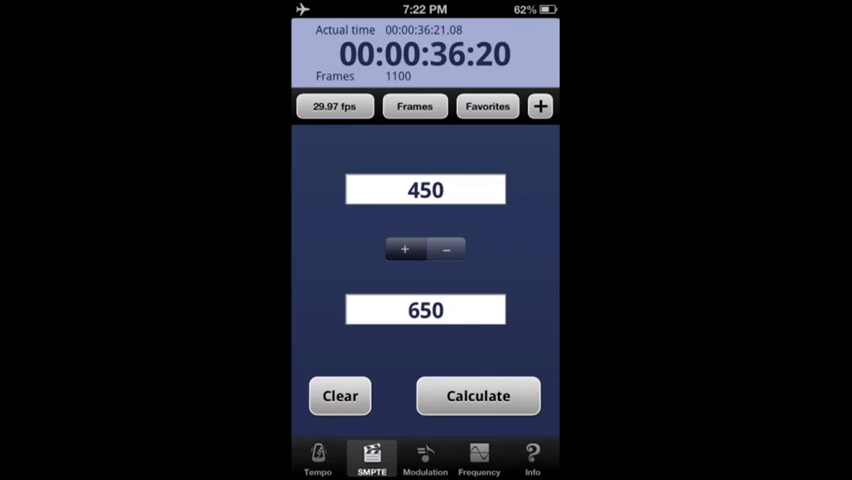
{"action": "left_click", "coordinate": [316, 458]}
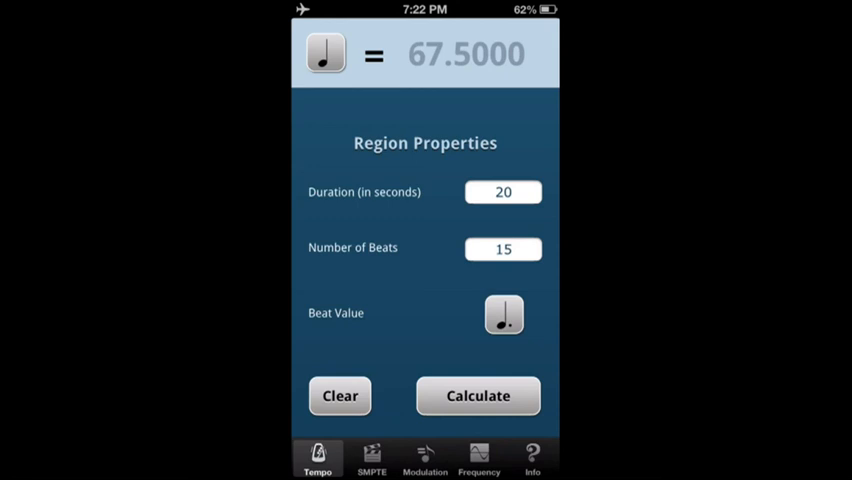
Show the Info screen with version 1.0.0 and the feedback invitation
{"action": "left_click", "coordinate": [532, 458]}
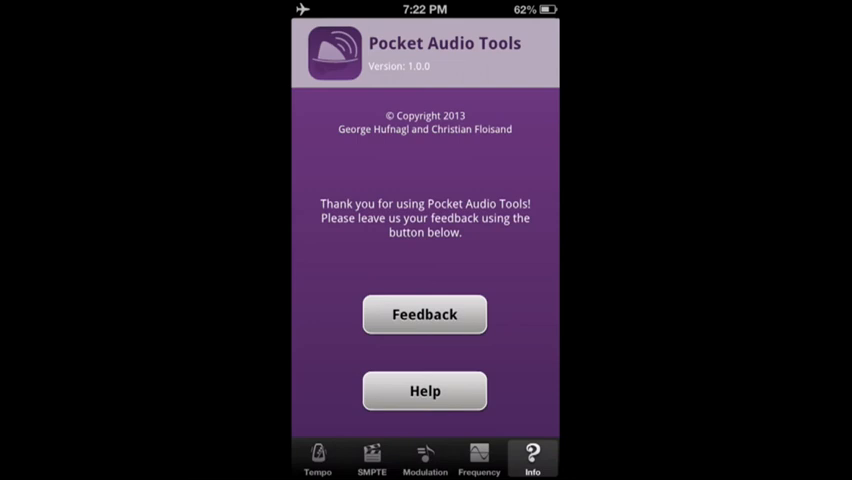
Start a 'Pocket Audio Tools Feedback' email draft with the message body ready for typing
{"action": "left_click", "coordinate": [424, 314]}
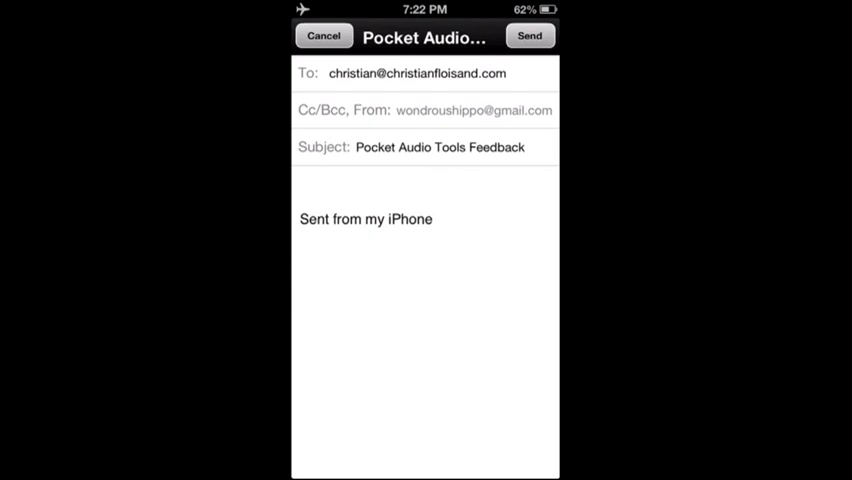
{"action": "left_click", "coordinate": [420, 184]}
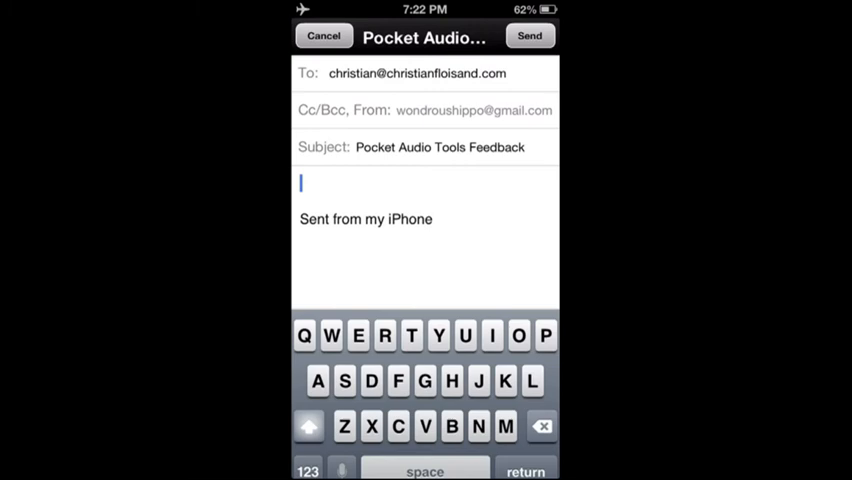